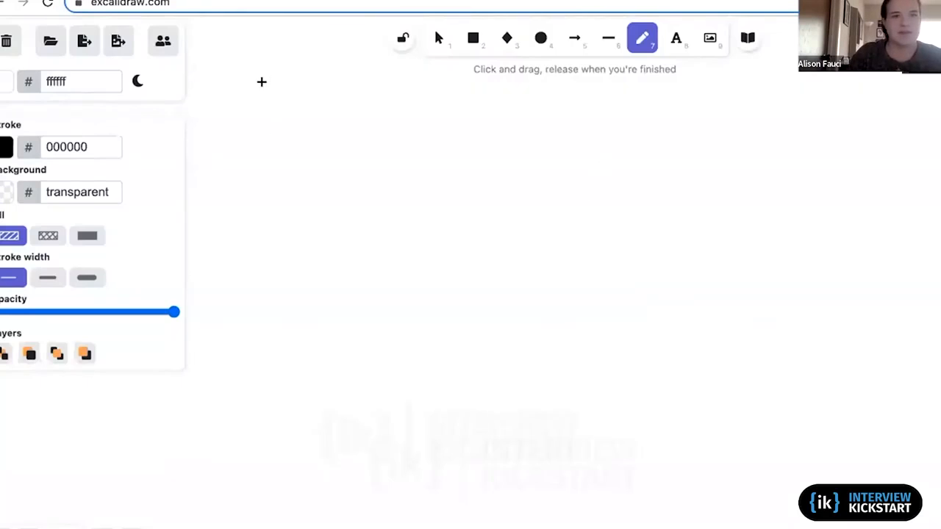
Start a live collaboration session and copy its shareable room link
click(163, 41)
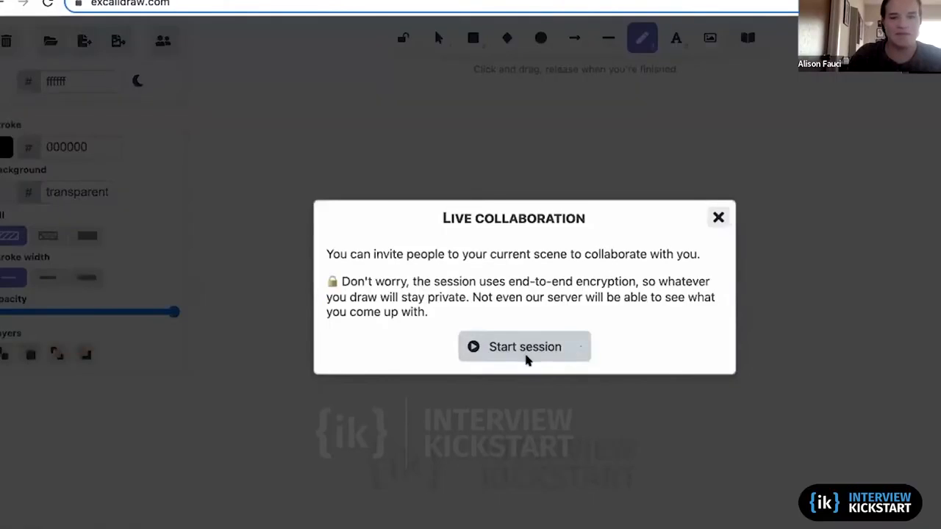
click(524, 346)
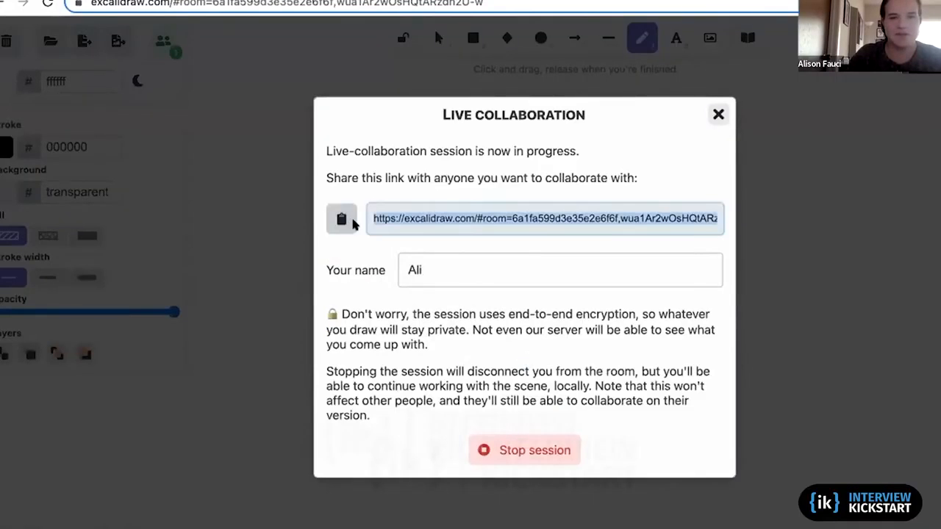
click(718, 114)
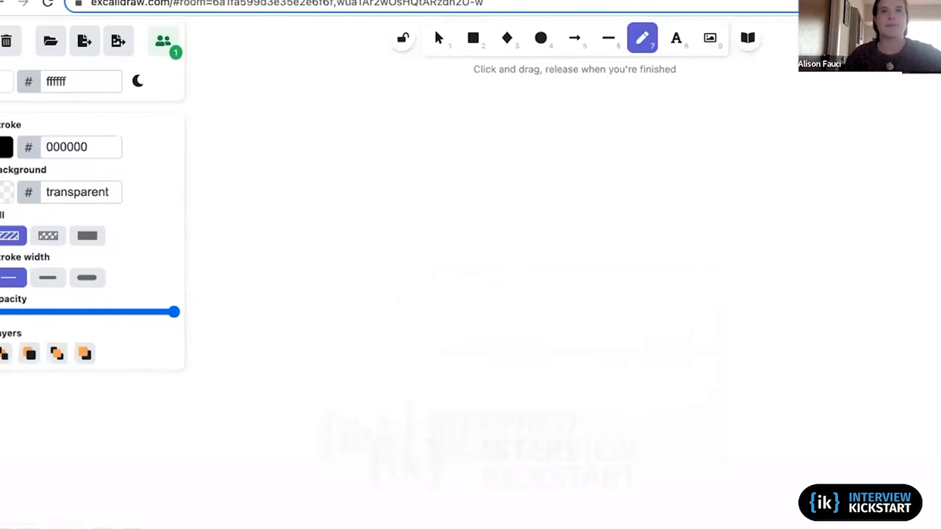
mouse_move(374, 169)
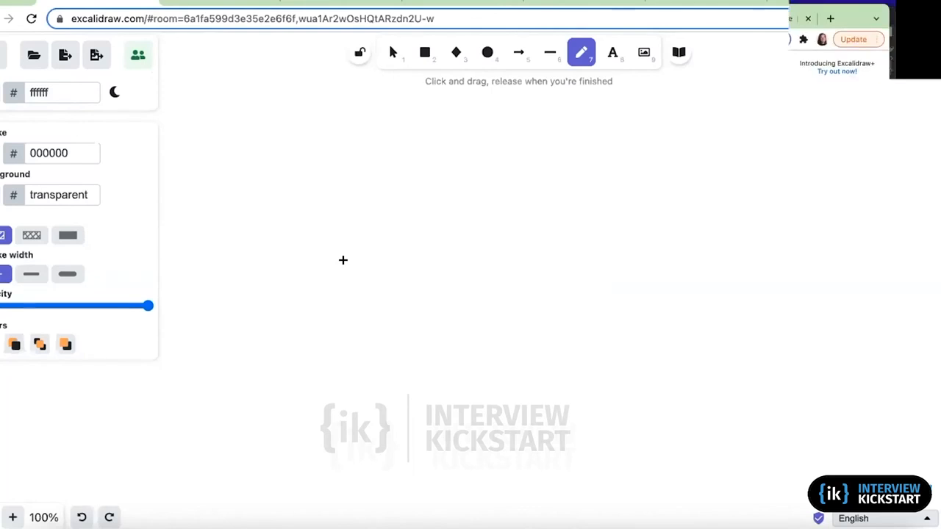
mouse_move(319, 211)
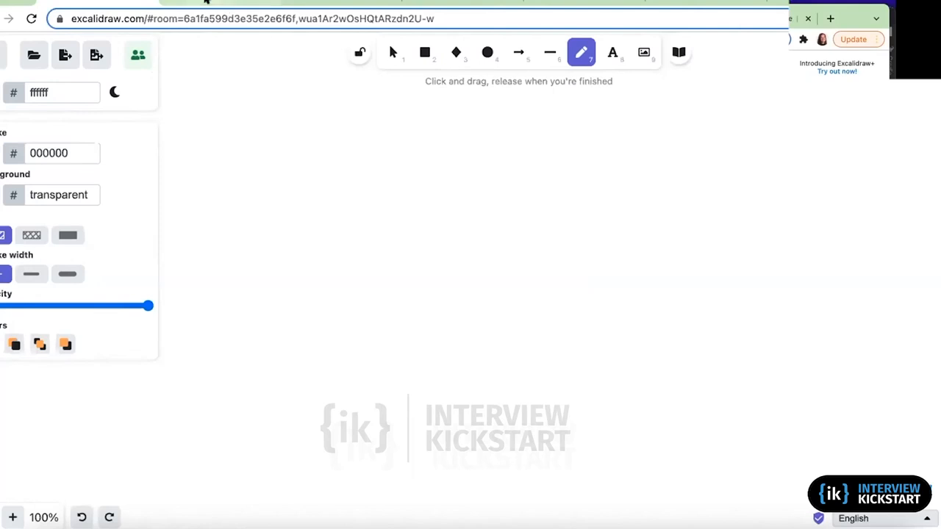
mouse_move(206, 4)
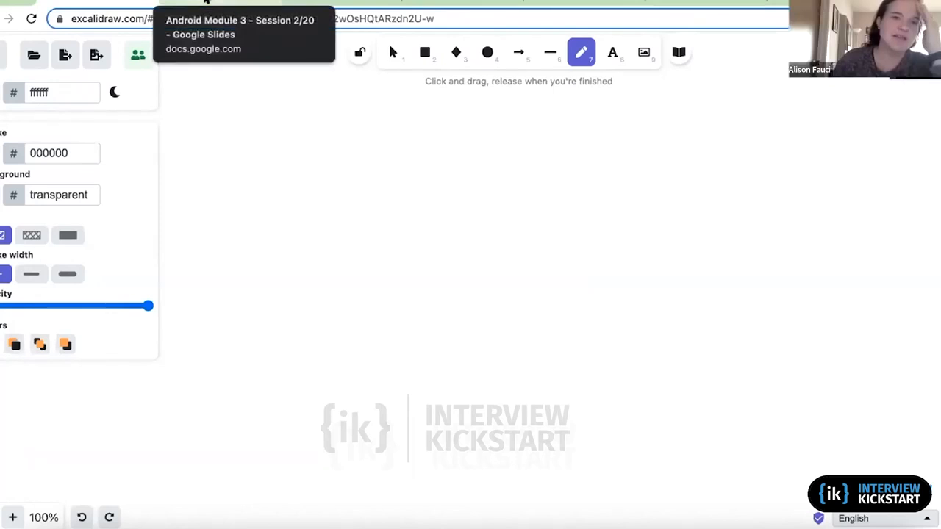